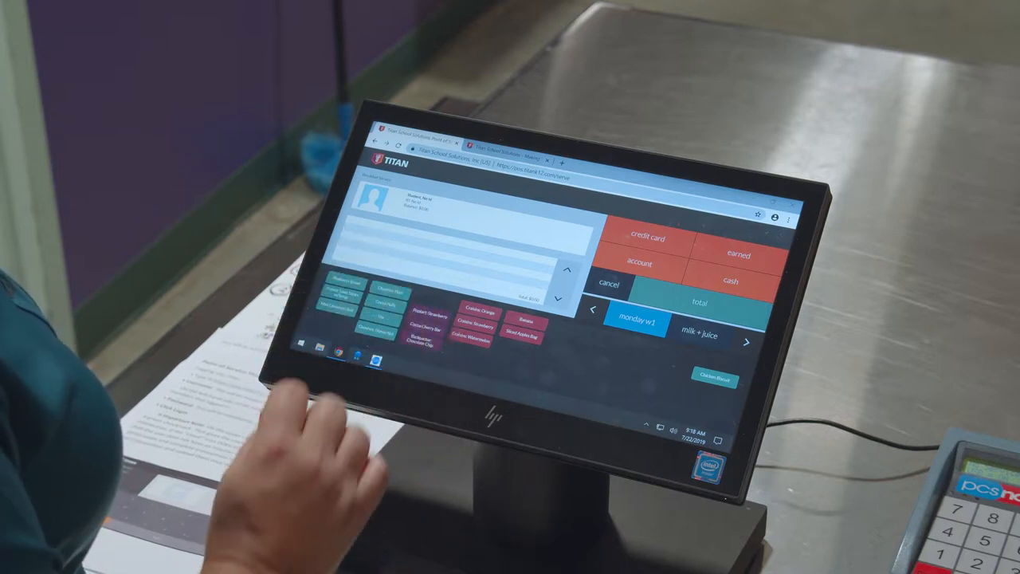
pyautogui.moveTo(414, 494)
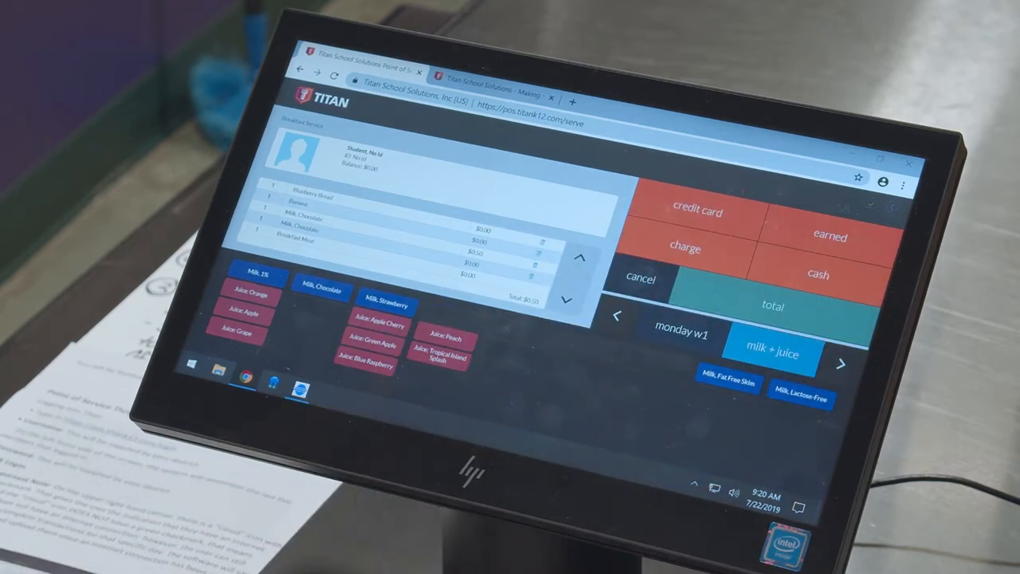
# - Total the rung-up tray to reach the tender screen for cash payment
pyautogui.click(818, 274)
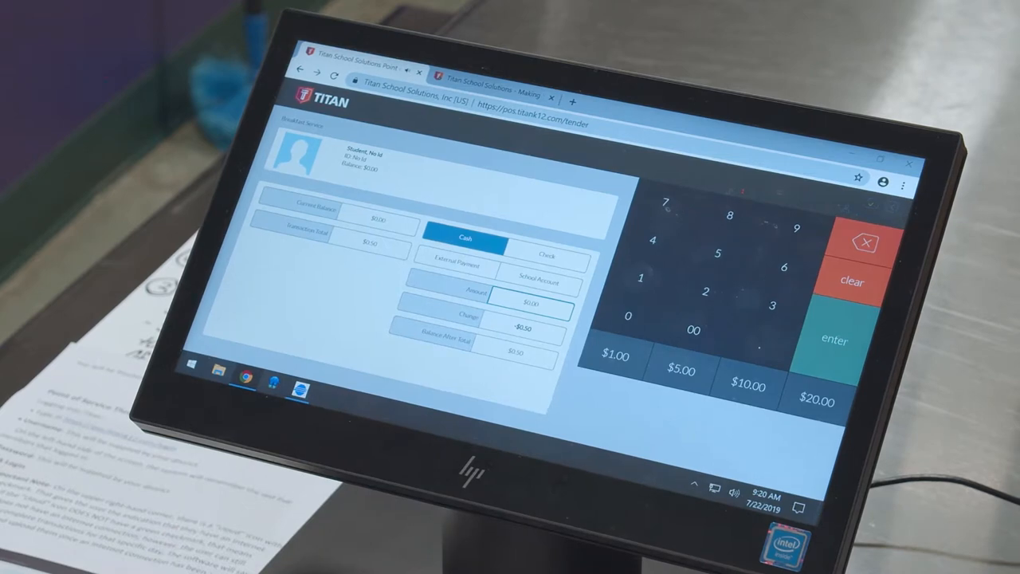
# - Complete the cash tender and return to the student ID entry screen
pyautogui.click(615, 357)
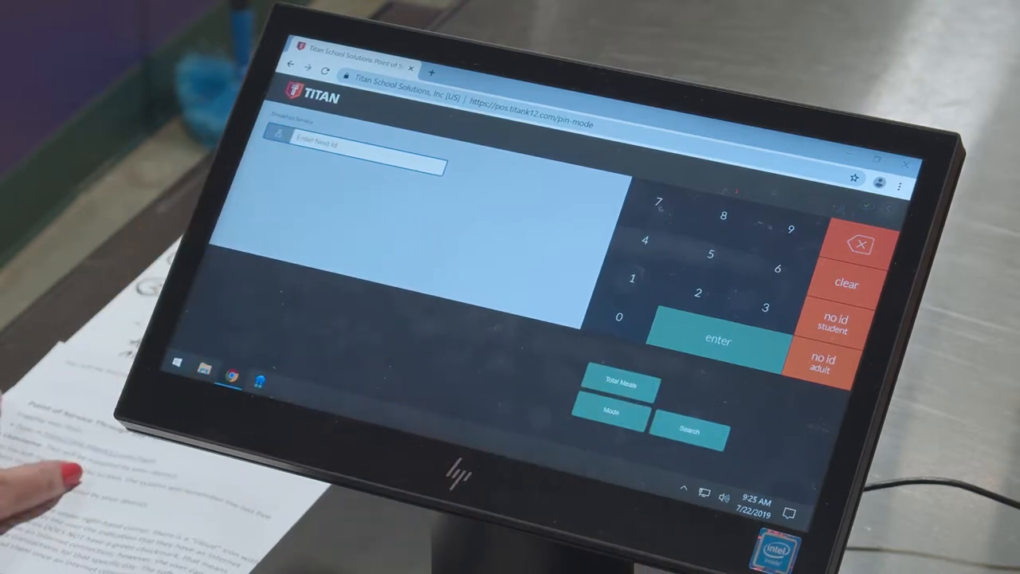
# - Exit POS mode to reach the cashier login screen
pyautogui.click(831, 322)
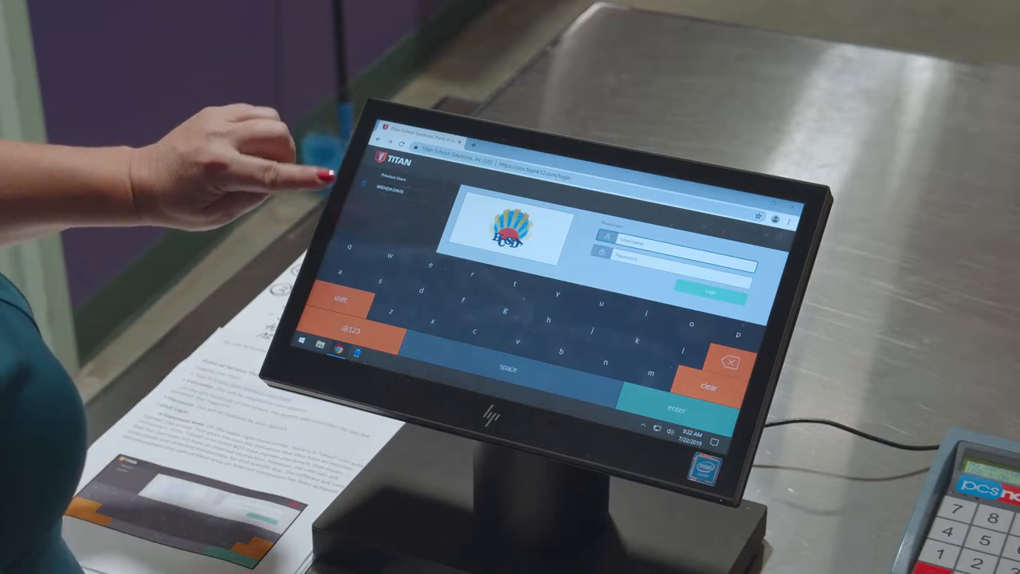
pyautogui.moveTo(303, 215)
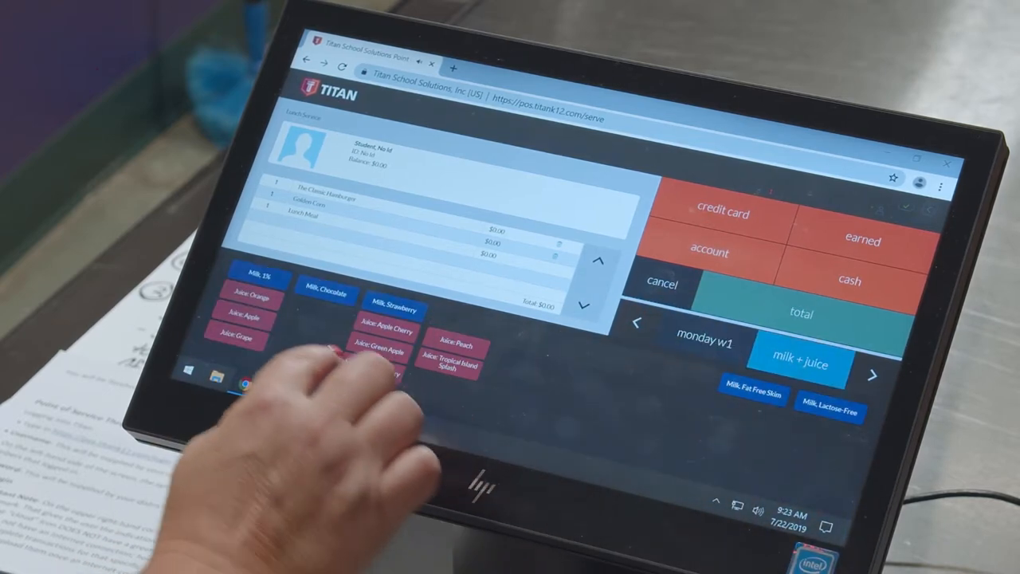
# - Add a juice to the student's tray alongside the hamburger, corn and milk
pyautogui.click(325, 290)
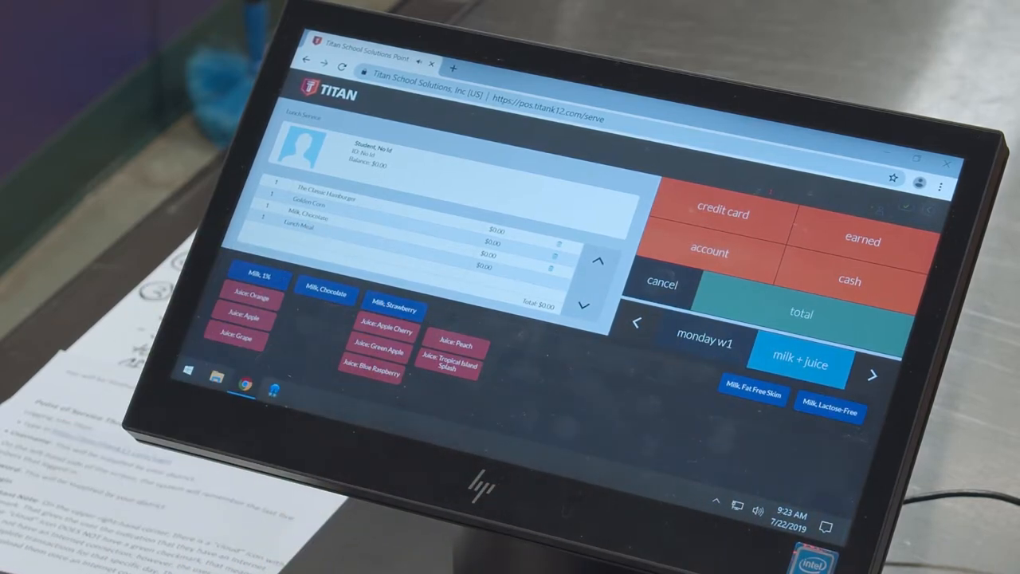